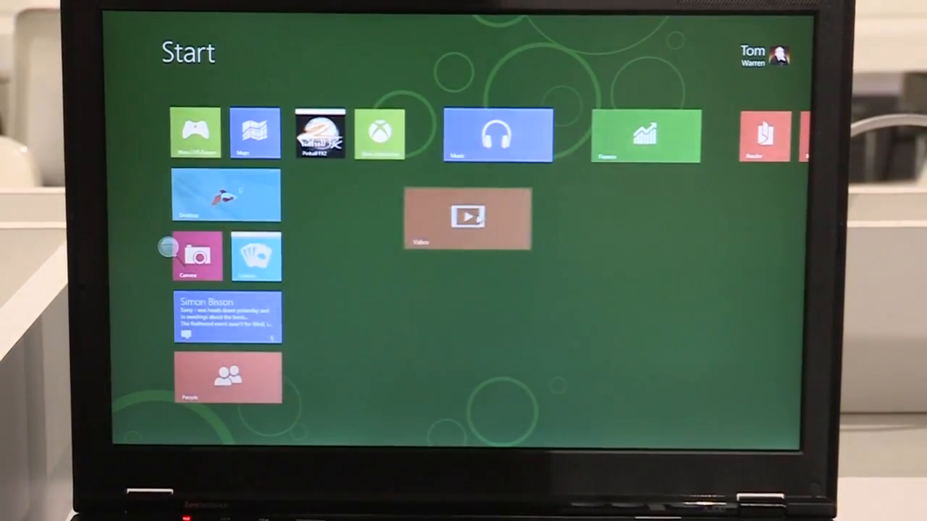
{"action": "scroll", "scroll_direction": "right", "scroll_amount": 3}
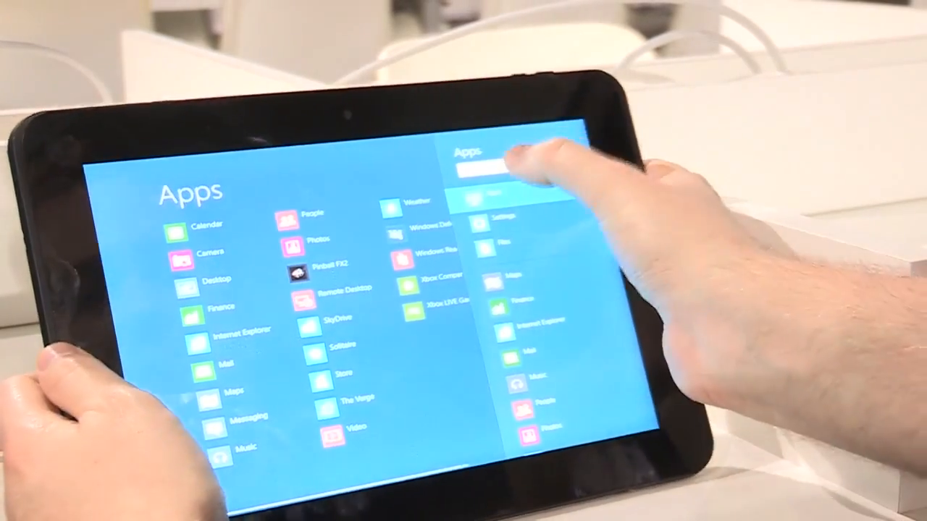
{"action": "type", "text": "p"}
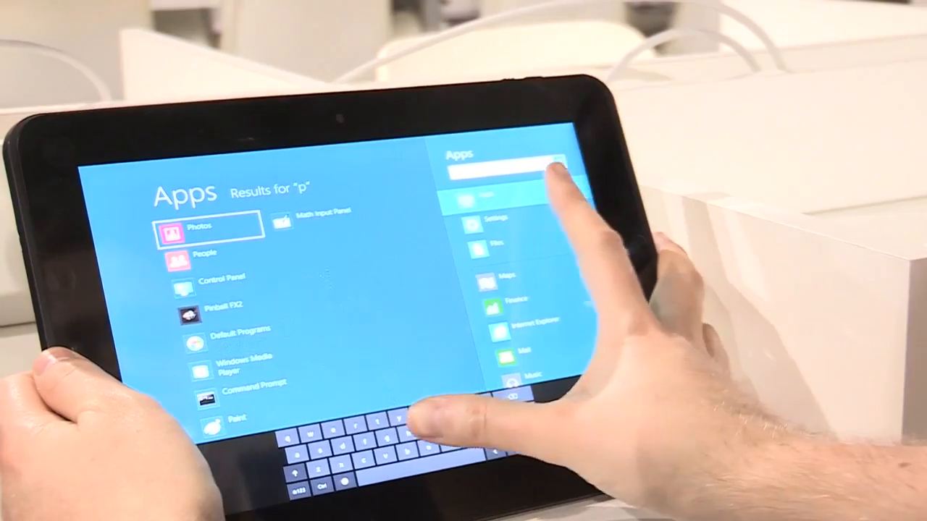
{"action": "type", "text": "h"}
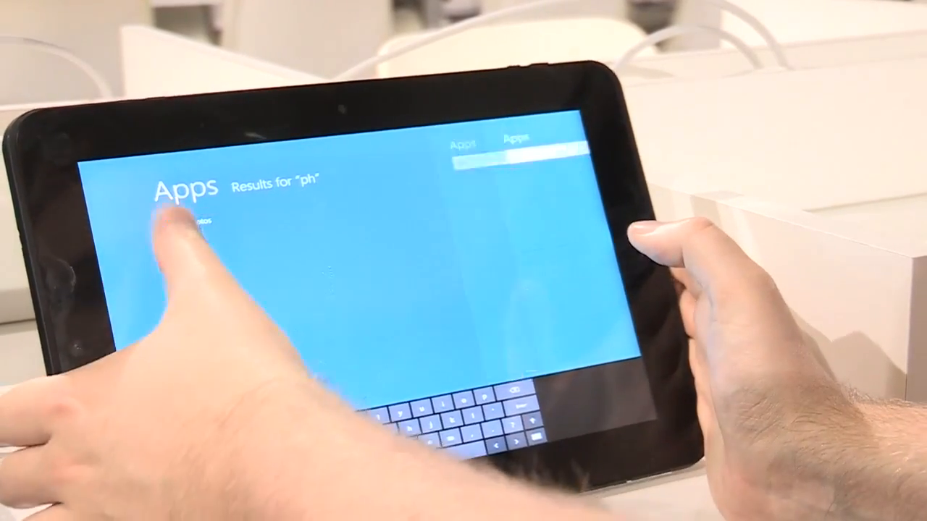